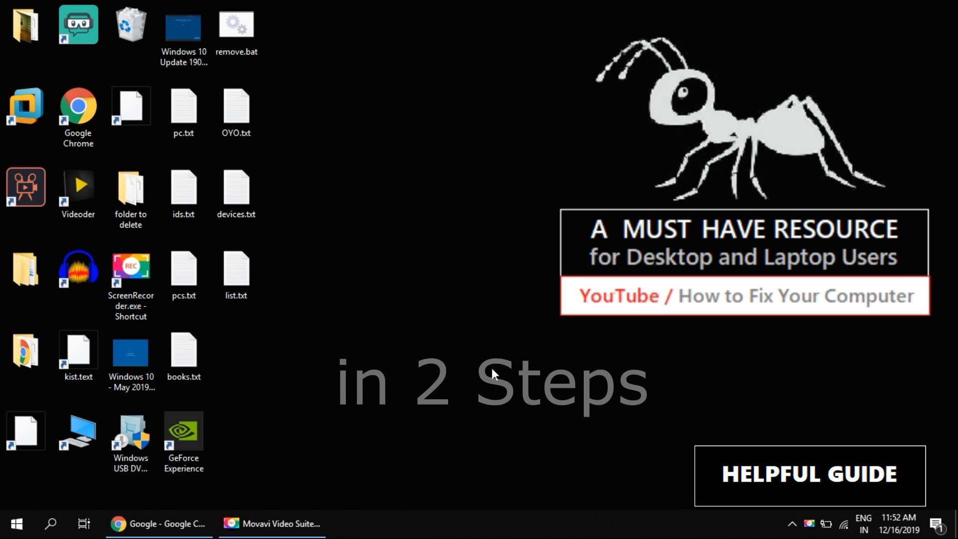
{"action": "mouse_move", "coordinate": [132, 524]}
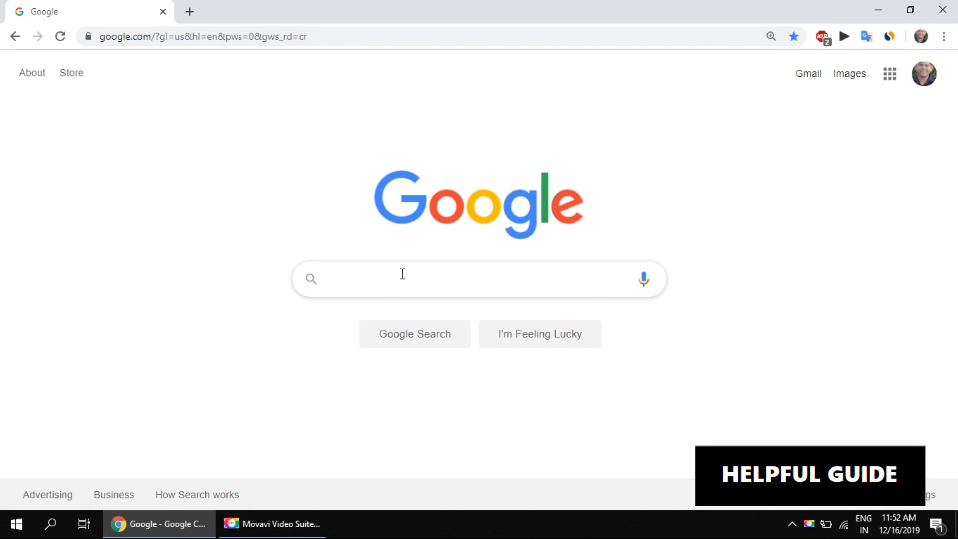
Search Google for 'directx end user web installer'.
{"action": "type", "text": "directx end user web installer"}
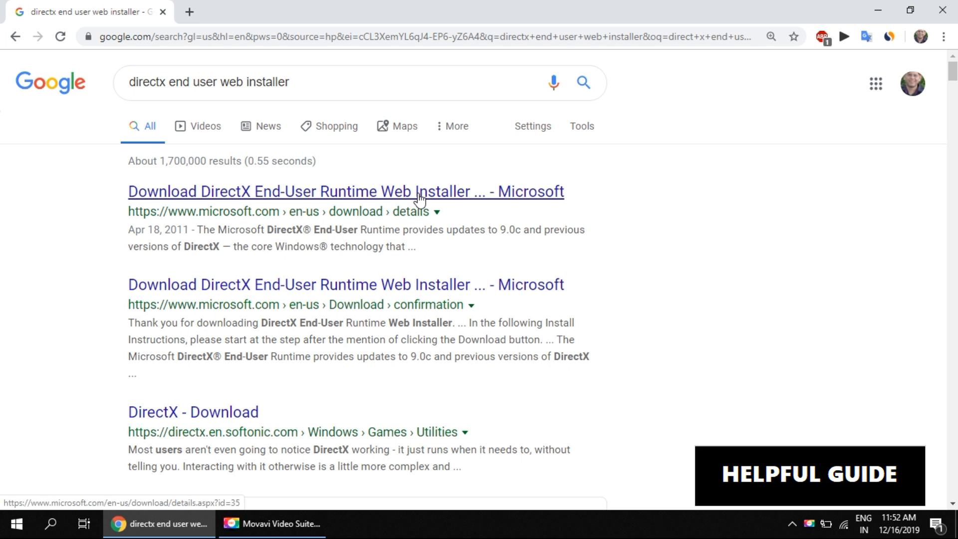
Open Microsoft's DirectX page from the results and start the web installer download.
{"action": "left_click", "coordinate": [346, 192]}
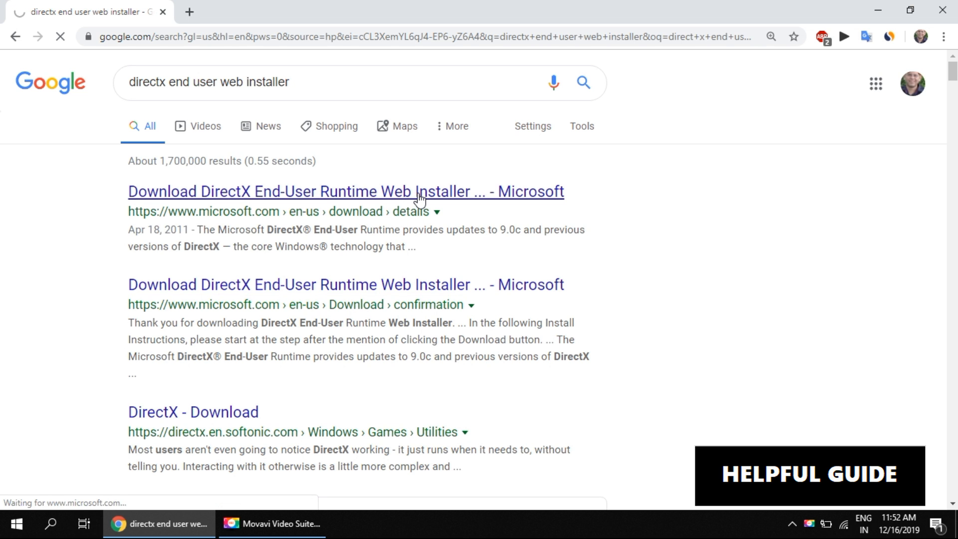
{"action": "left_click", "coordinate": [346, 191]}
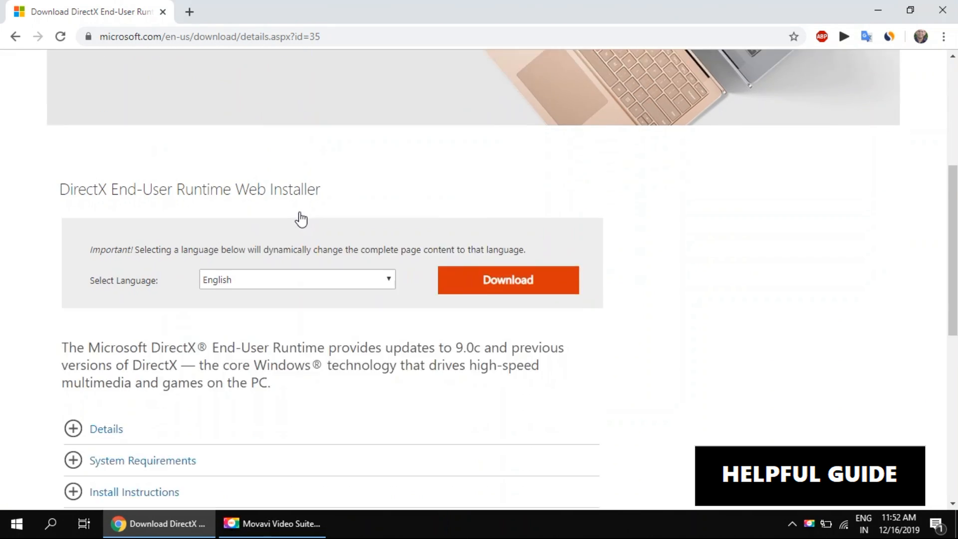
{"action": "scroll", "scroll_direction": "down", "scroll_amount": 3}
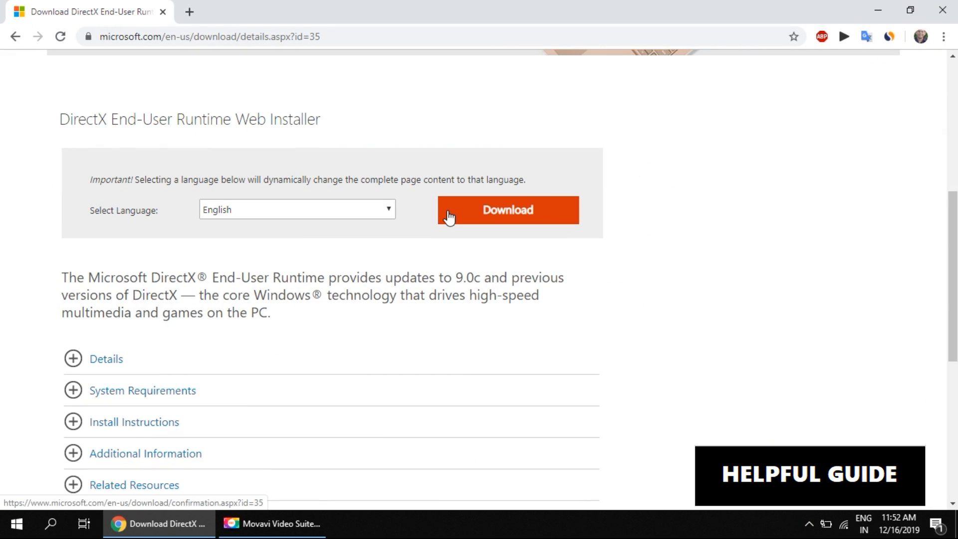
{"action": "left_click", "coordinate": [508, 209]}
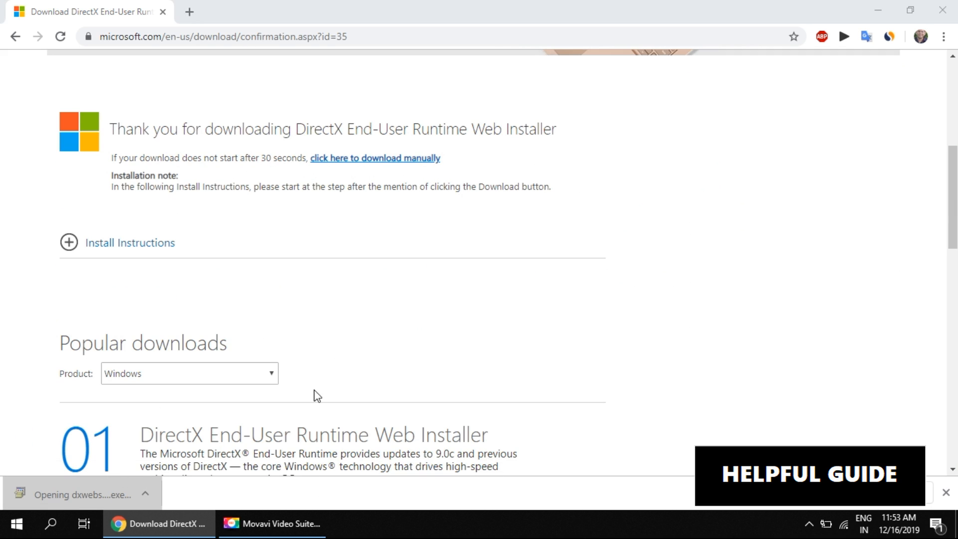
{"action": "mouse_move", "coordinate": [409, 357]}
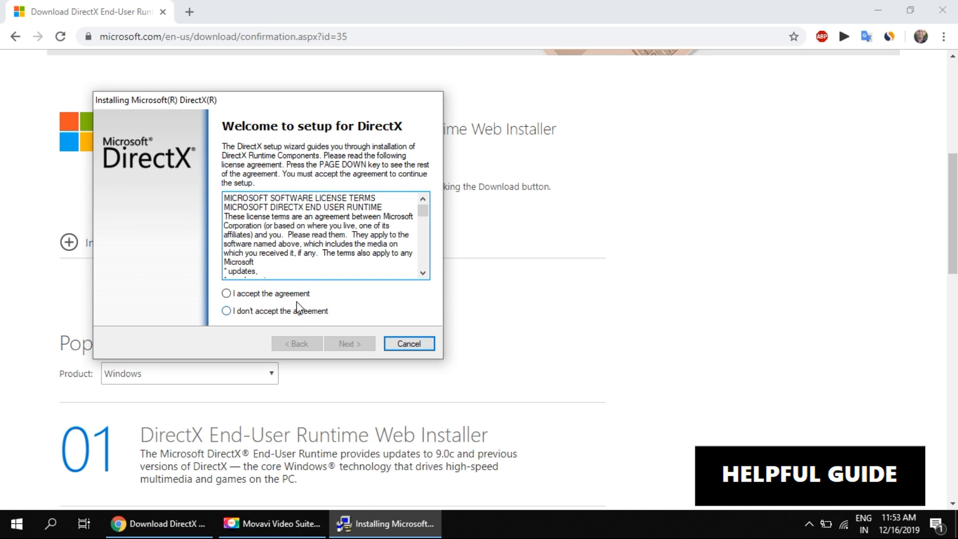
Accept the DirectX license agreement and continue the setup wizard to completion.
{"action": "left_click", "coordinate": [227, 293]}
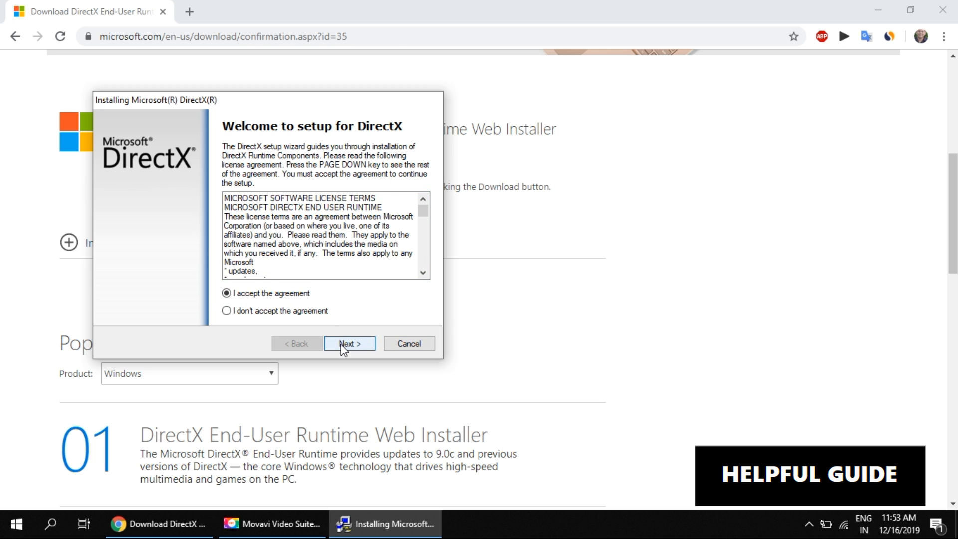
{"action": "left_click", "coordinate": [349, 343]}
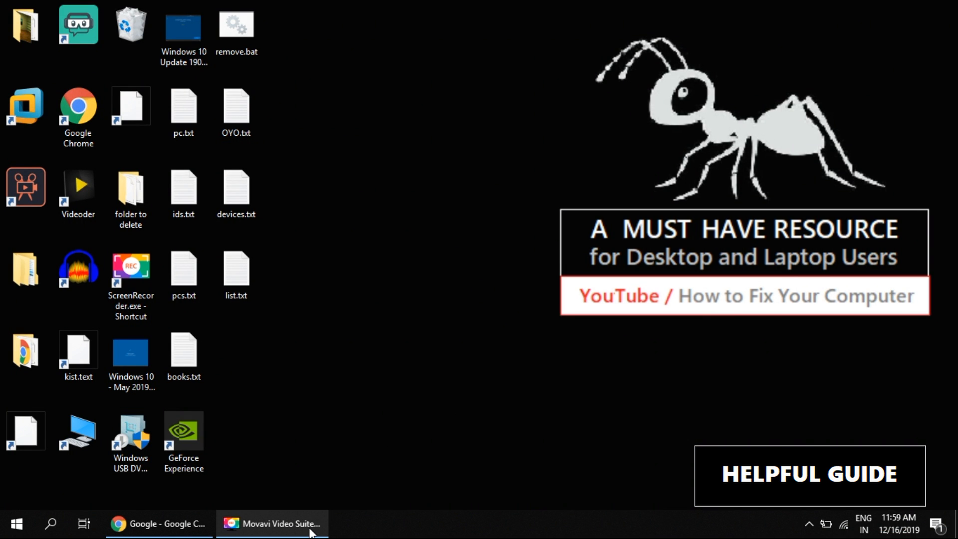
Search Google for 'xinput1_3.dll' and open the DLL-files.com page to its download list.
{"action": "left_click", "coordinate": [158, 524]}
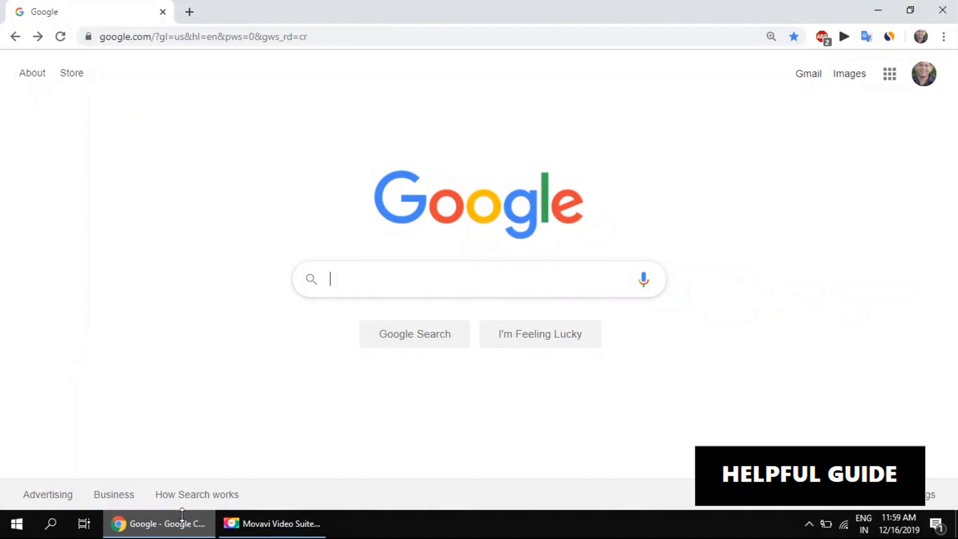
{"action": "type", "text": "xinput1_3.dll"}
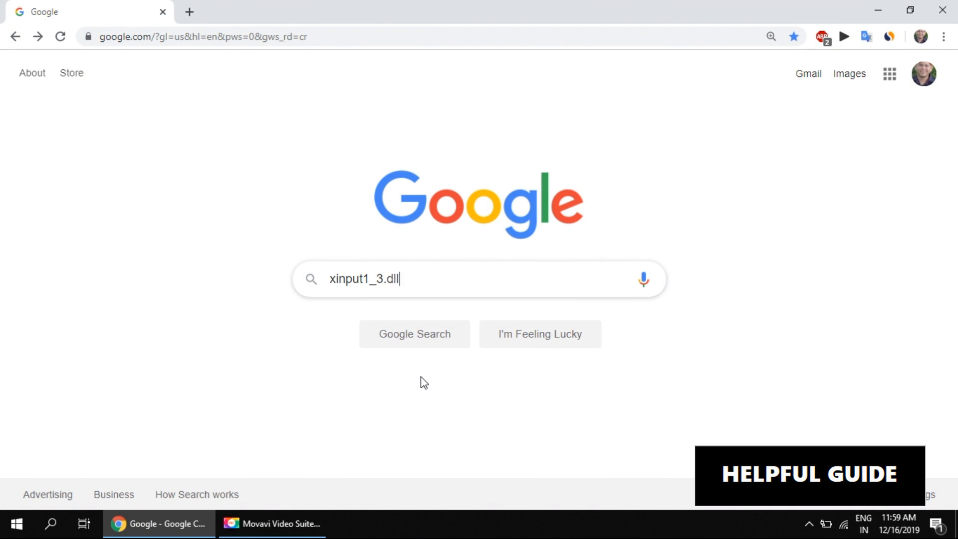
{"action": "key", "text": "Enter"}
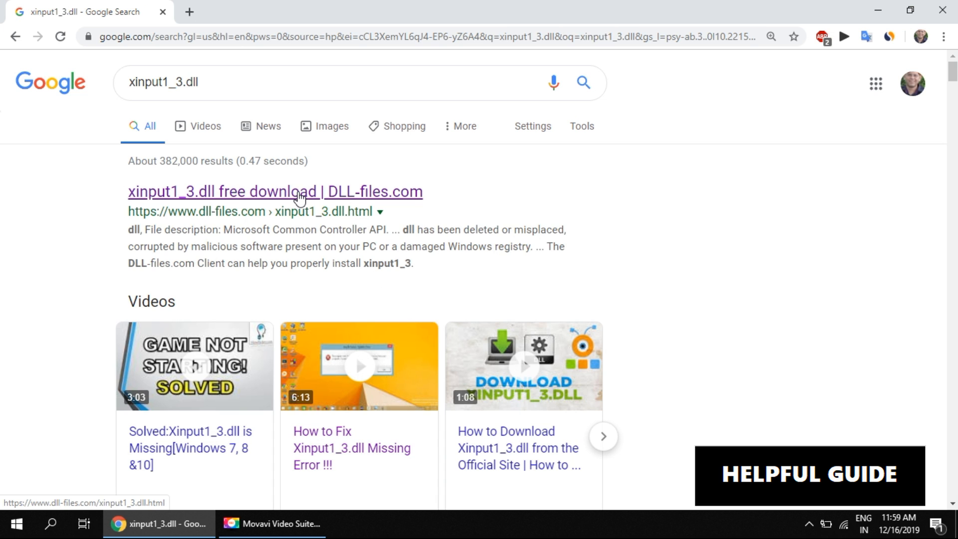
{"action": "left_click", "coordinate": [274, 192]}
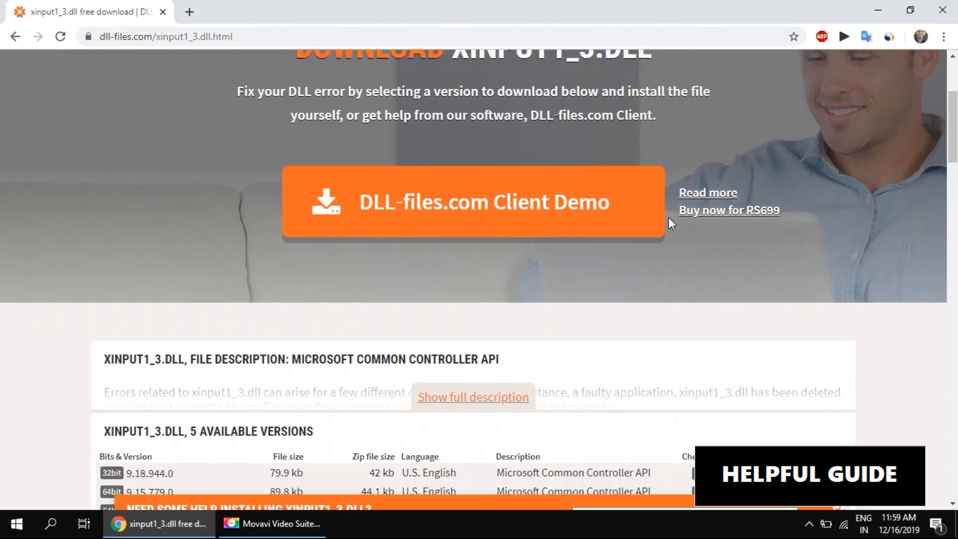
{"action": "scroll", "scroll_direction": "down", "scroll_amount": 3}
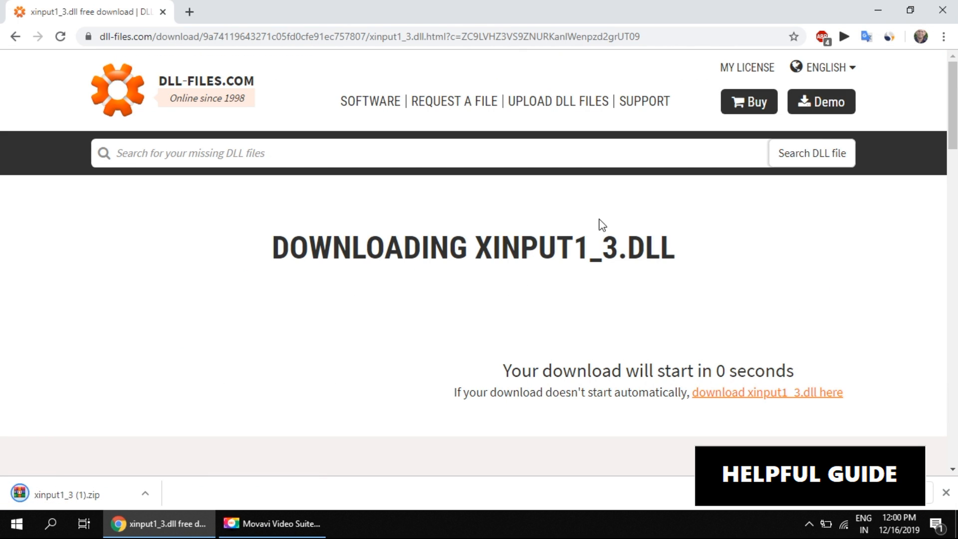
Show the downloaded zip in Downloads and open the extracted 'xinput1_3 (1)' folder.
{"action": "left_click", "coordinate": [144, 494]}
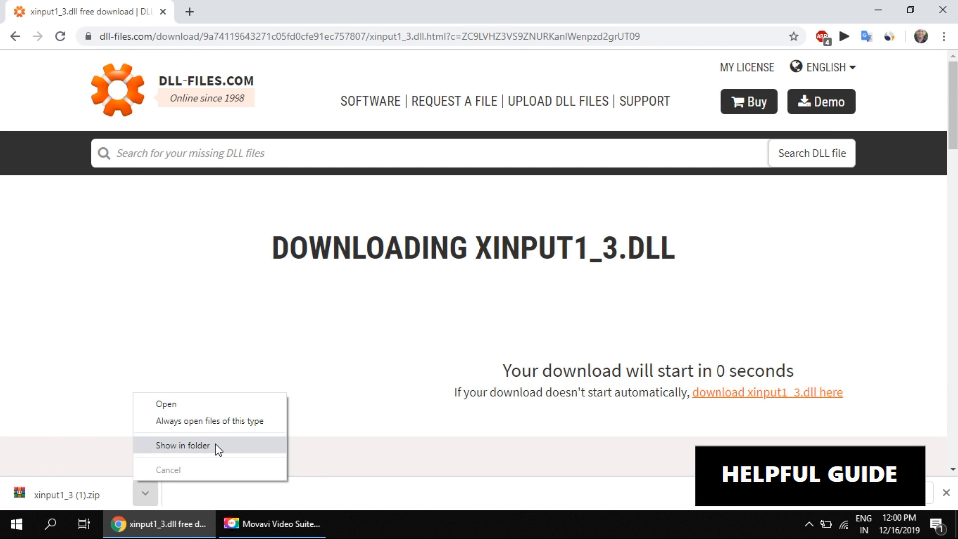
{"action": "left_click", "coordinate": [182, 445]}
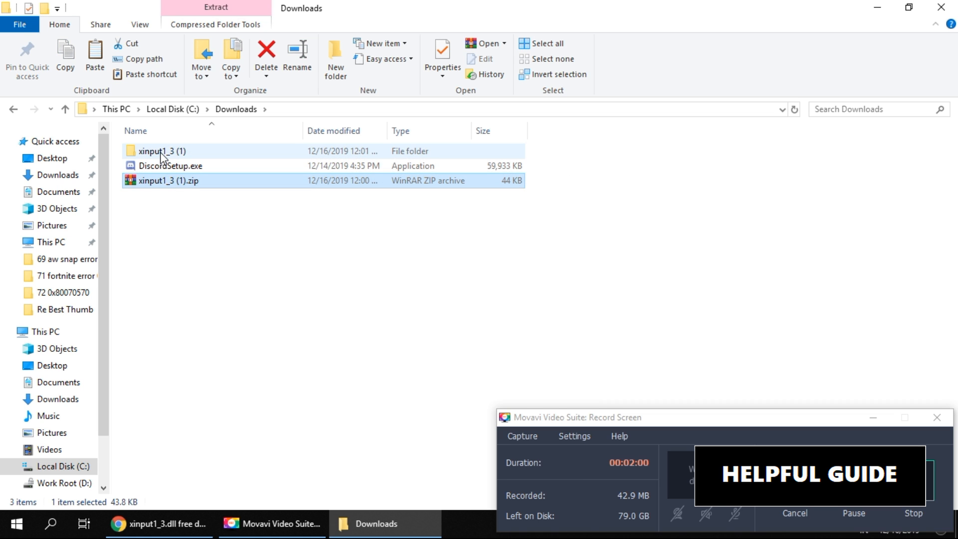
{"action": "left_click", "coordinate": [162, 151]}
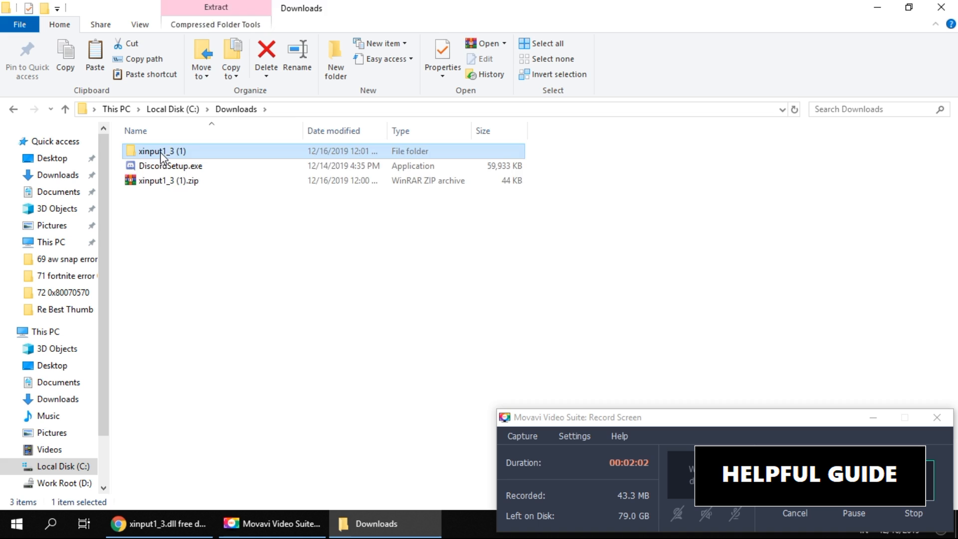
{"action": "double_click", "coordinate": [163, 151]}
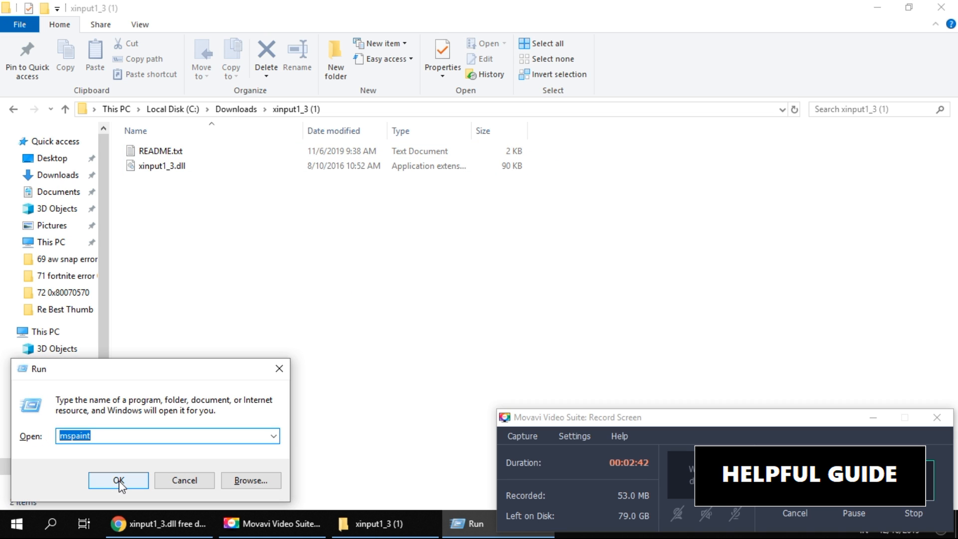
Open C:\Windows through the Run dialog.
{"action": "type", "text": "C:\\Windows"}
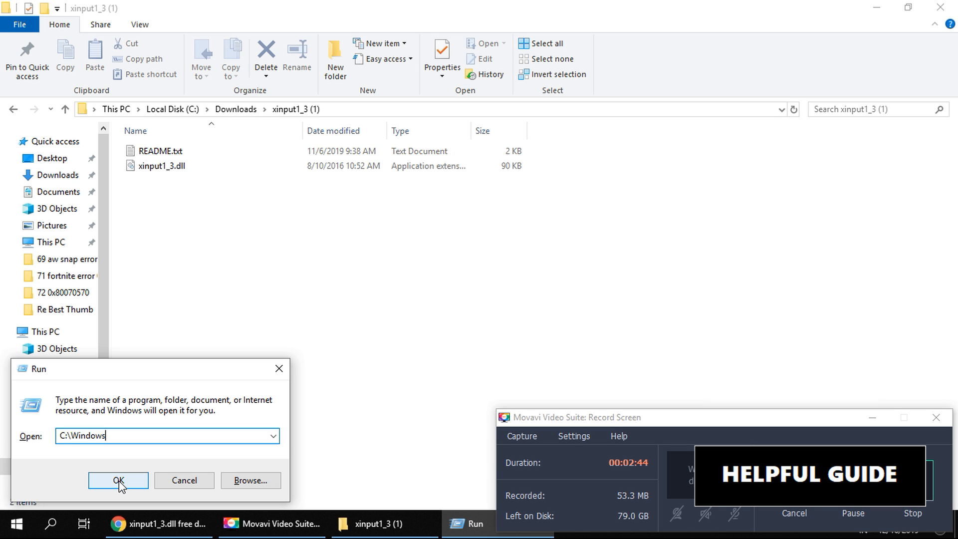
{"action": "left_click", "coordinate": [118, 480]}
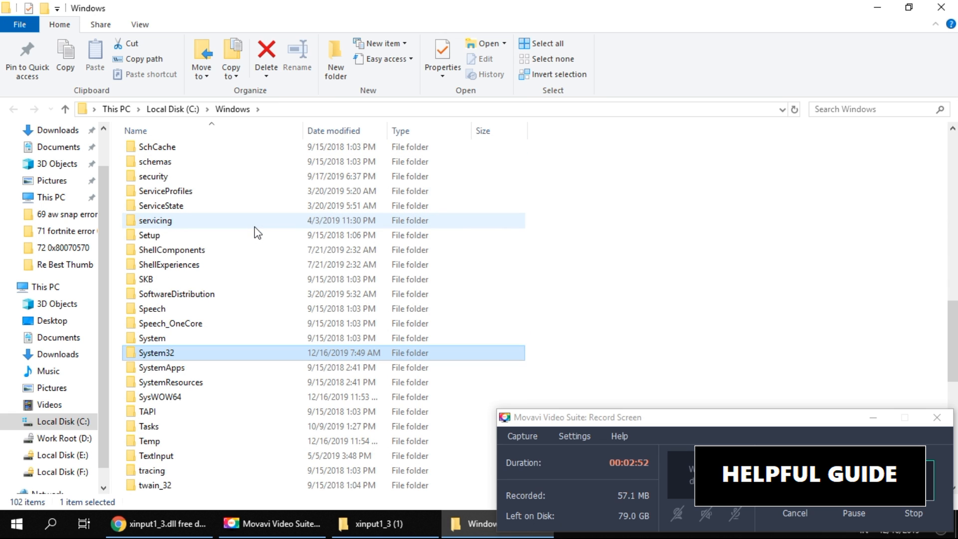
Open System32 and paste xinput1_3.dll there, replacing the existing file.
{"action": "double_click", "coordinate": [157, 352]}
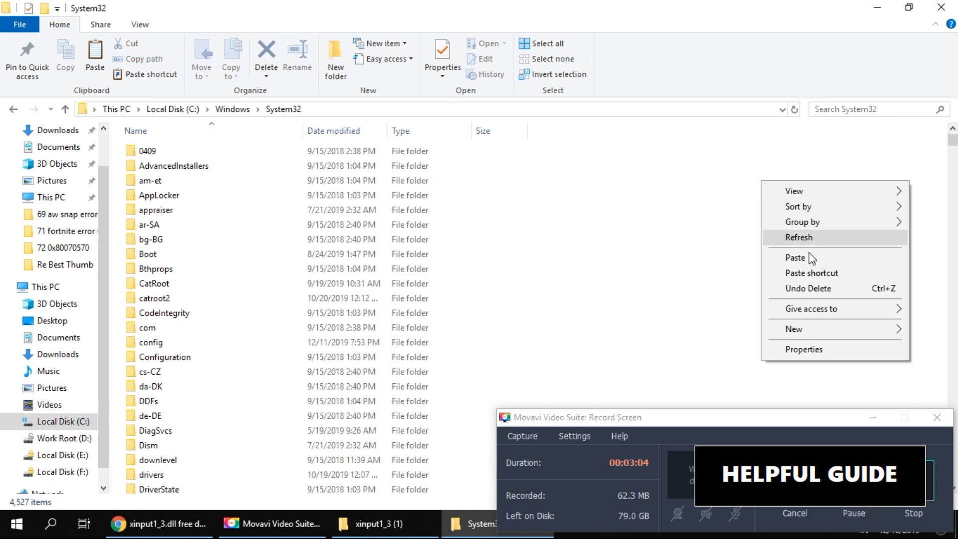
{"action": "left_click", "coordinate": [796, 257]}
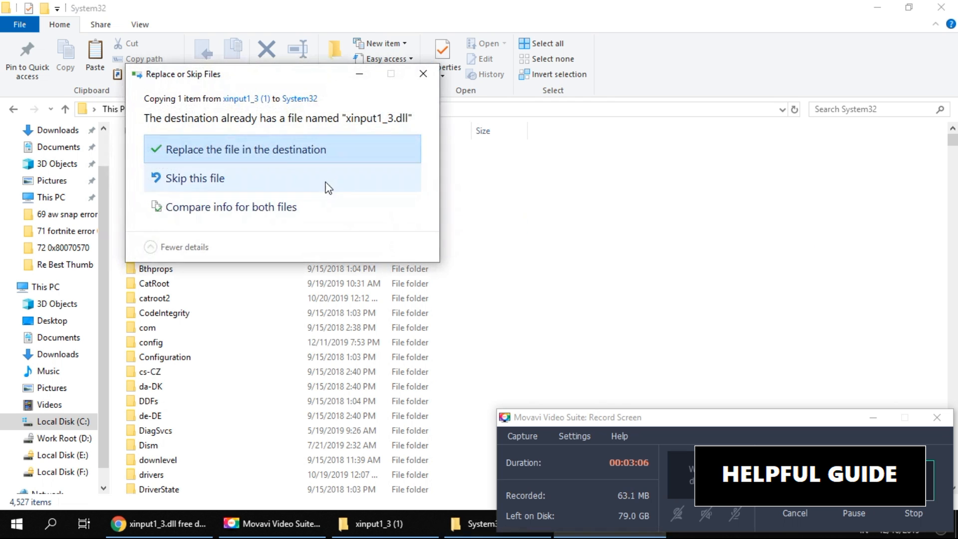